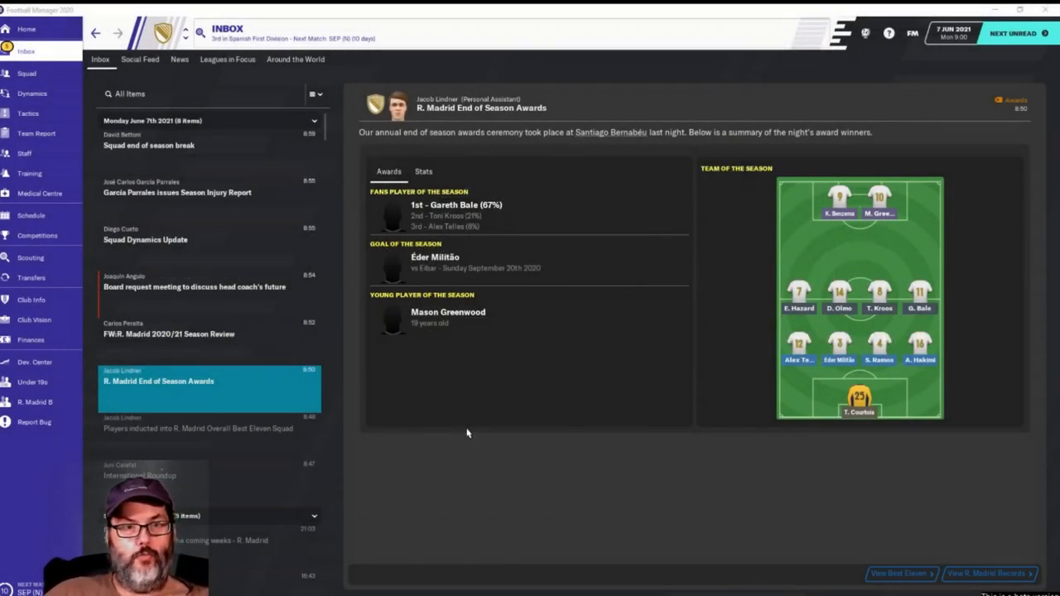
mouse_move(495, 251)
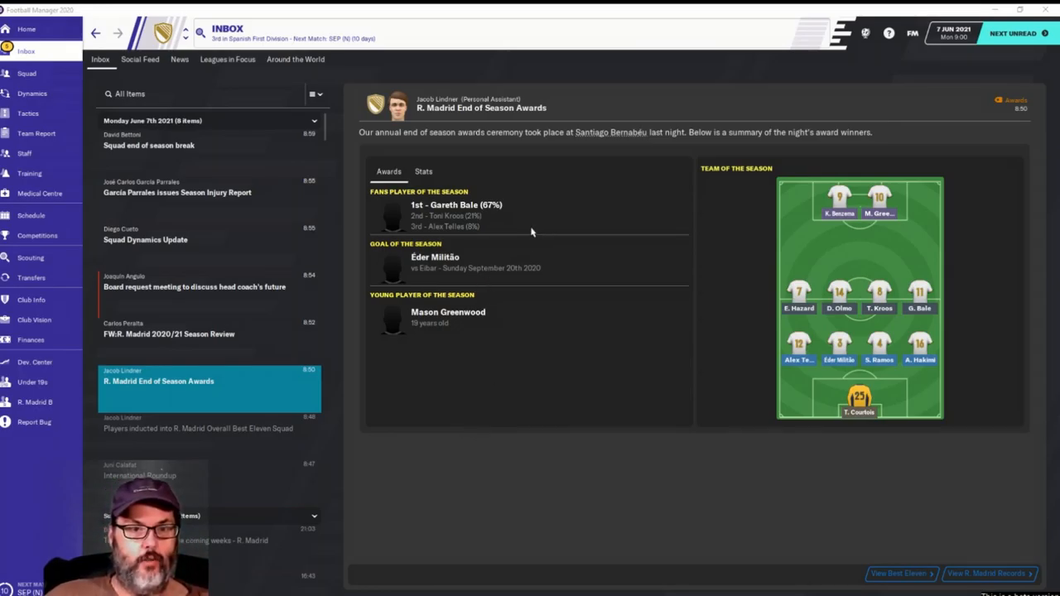
mouse_move(520, 283)
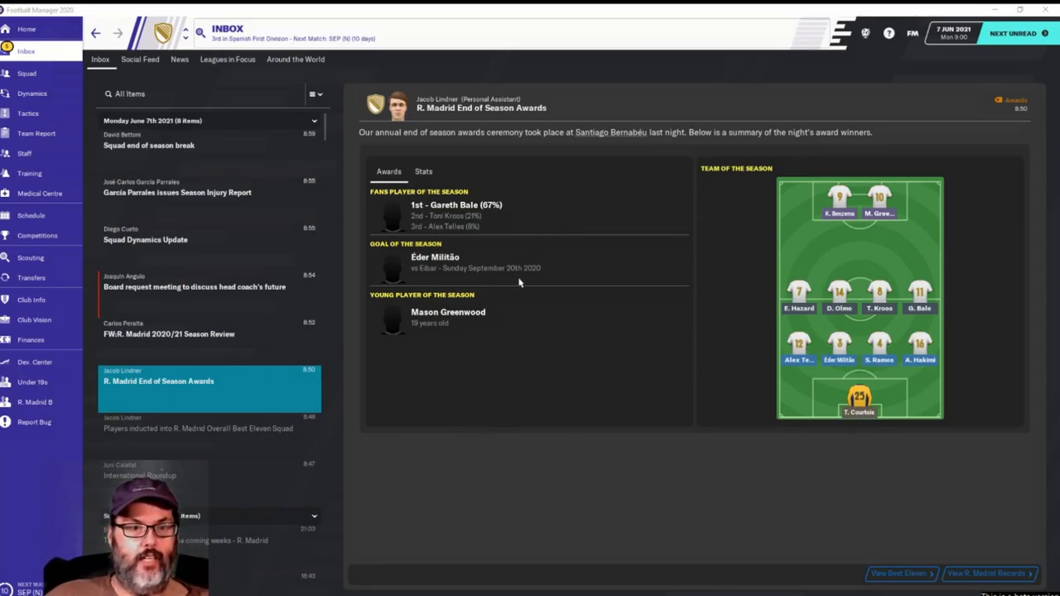
mouse_move(634, 274)
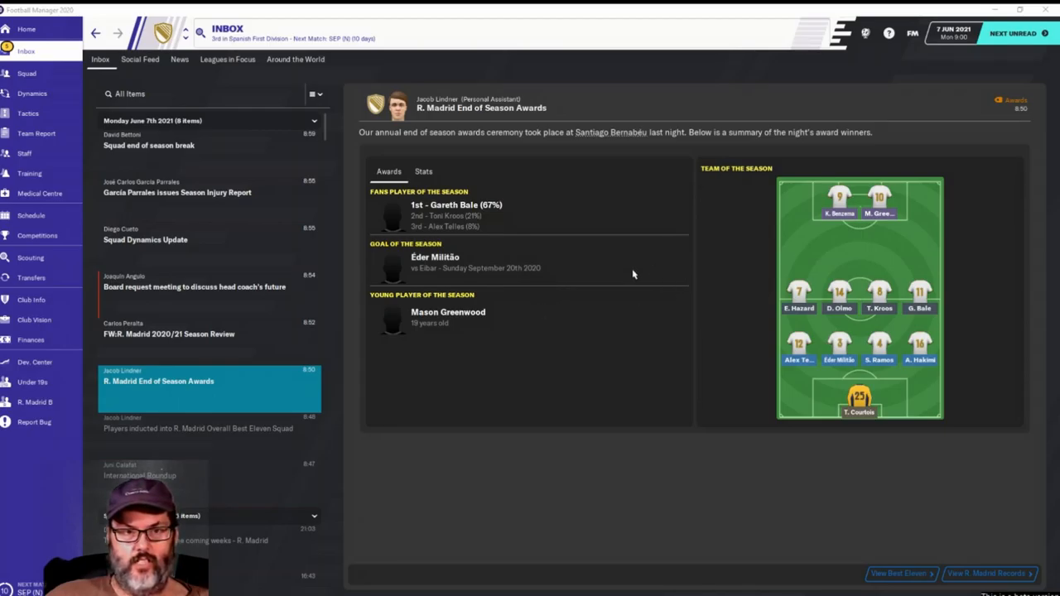
mouse_move(652, 260)
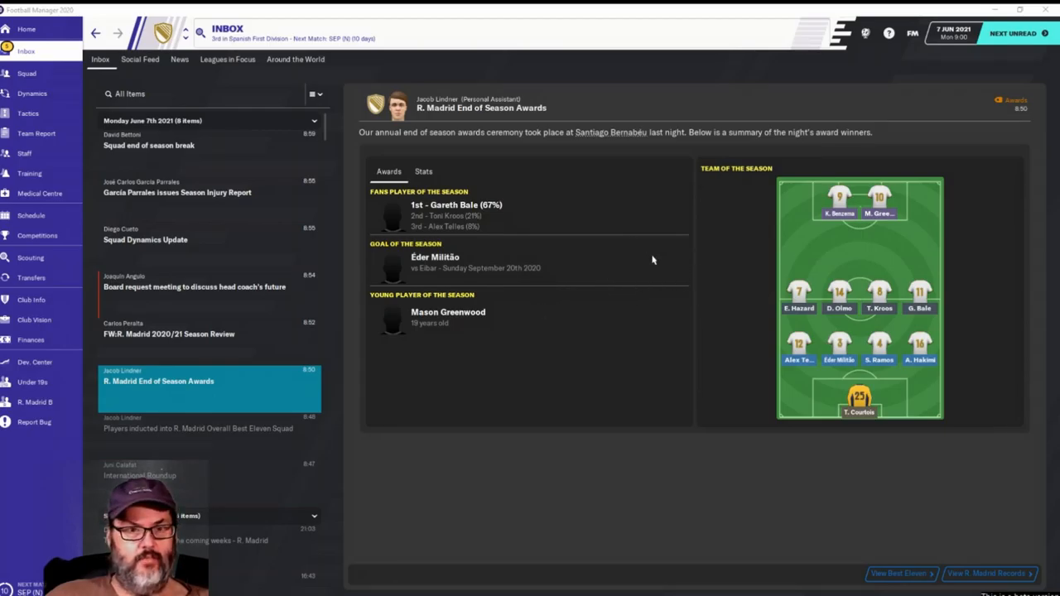
mouse_move(509, 323)
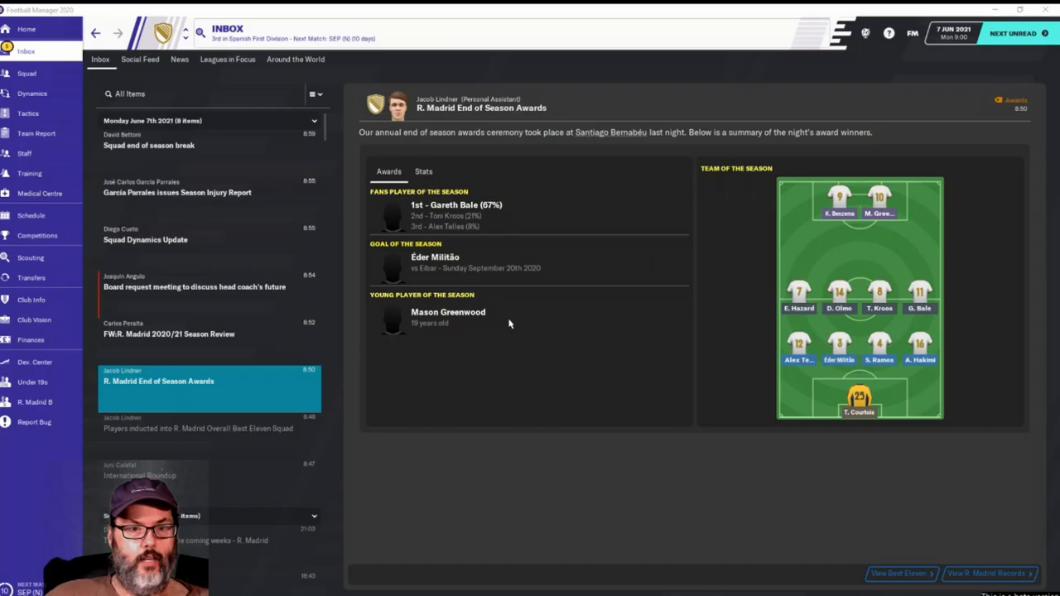
mouse_move(468, 334)
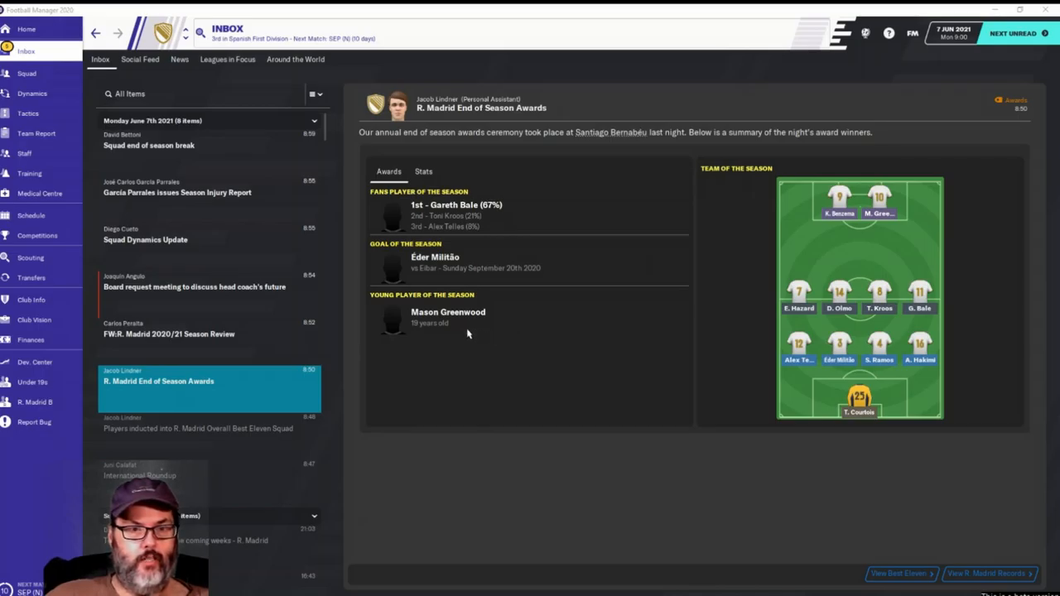
mouse_move(572, 338)
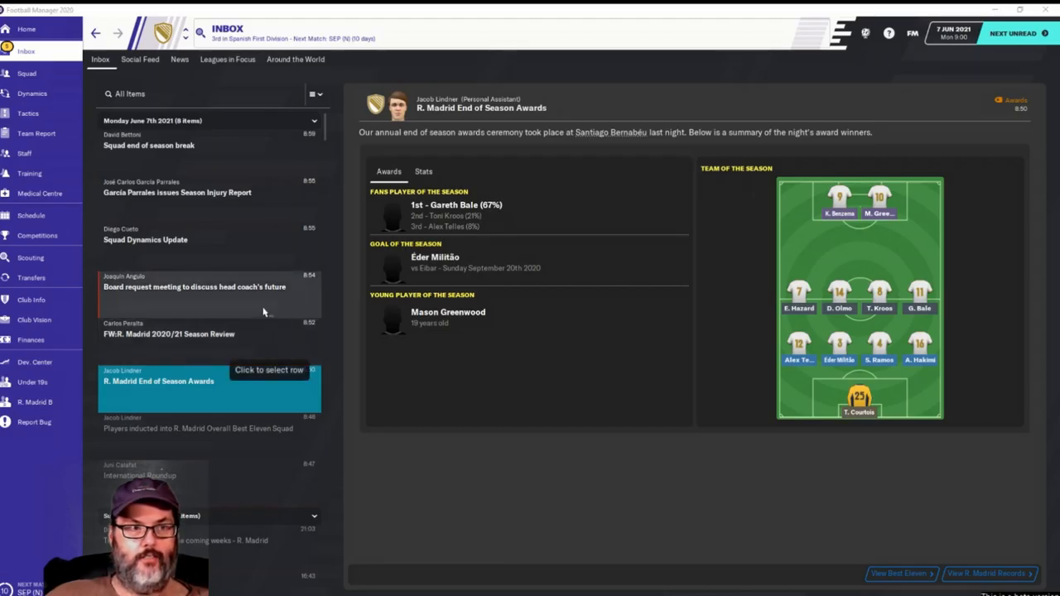
mouse_move(268, 353)
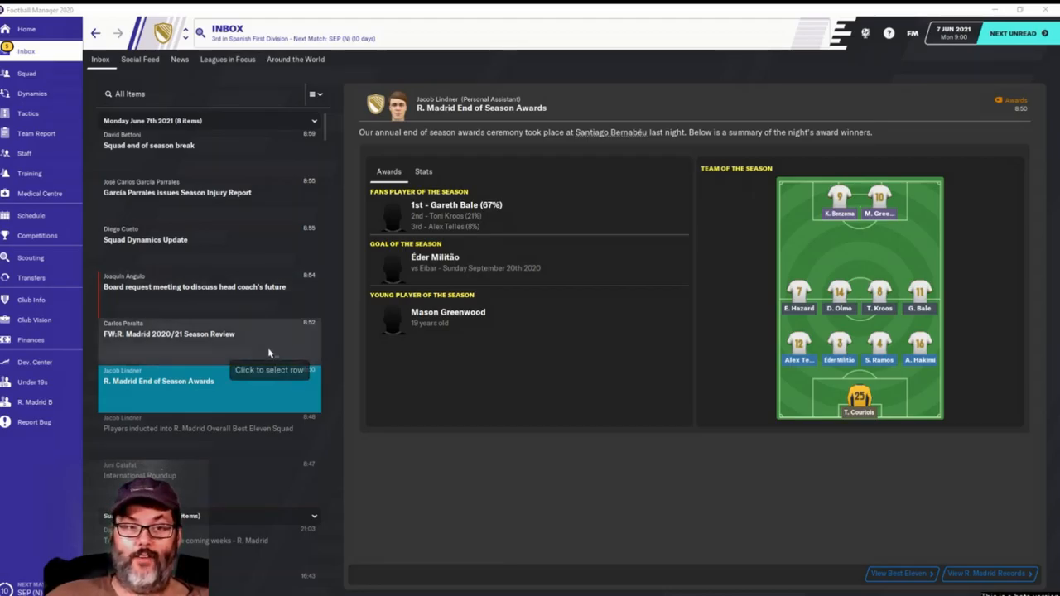
- Read 'Squad end of season break', then open 'FW:R. Madrid 2020/21 Season Review'
click(169, 333)
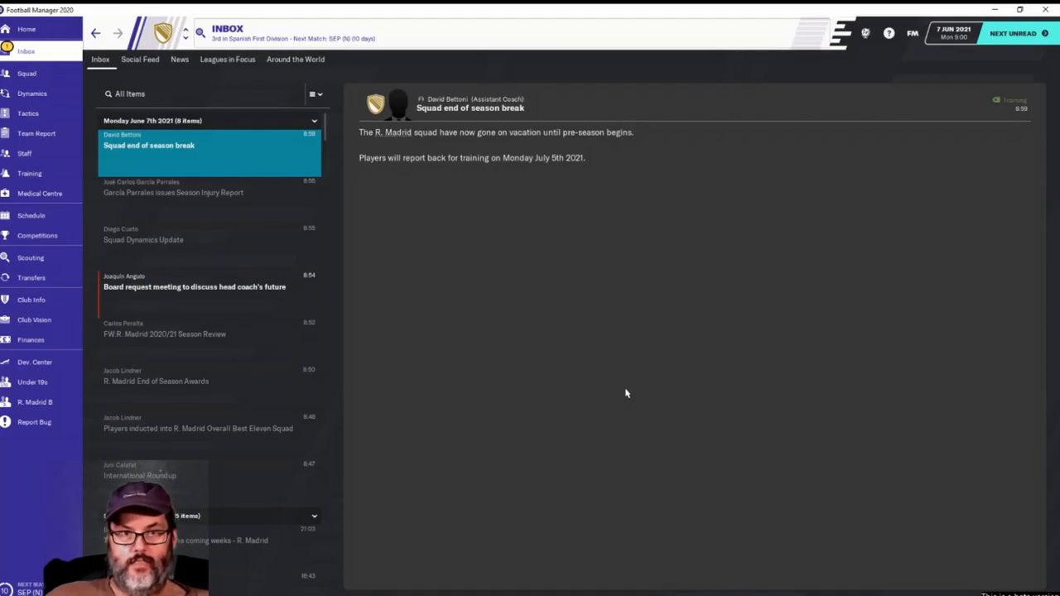
click(166, 334)
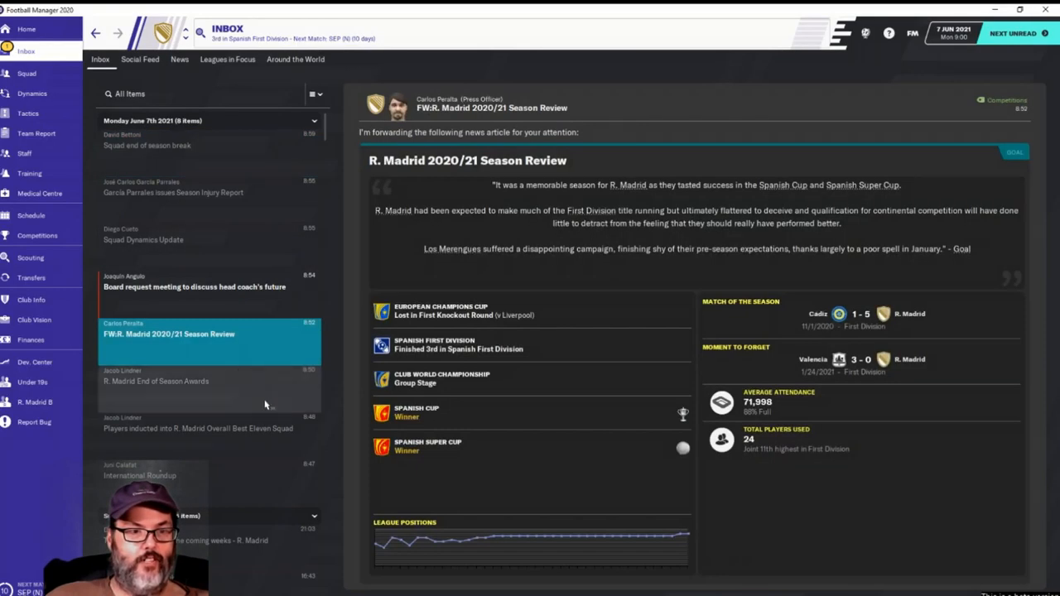
mouse_move(266, 405)
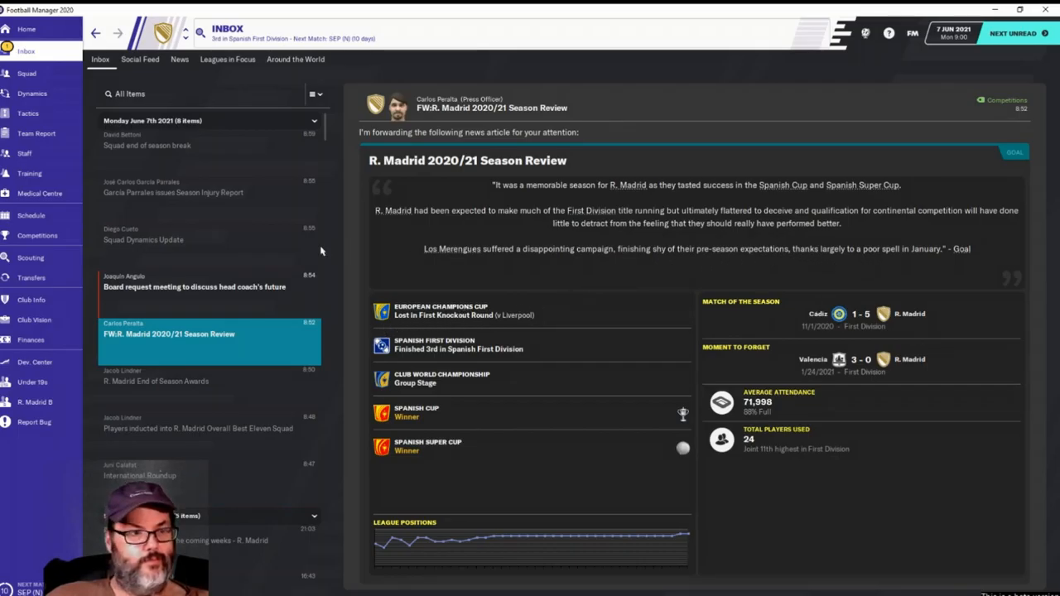
- Open the Schedule and scroll through the 2020/21 match results
click(31, 215)
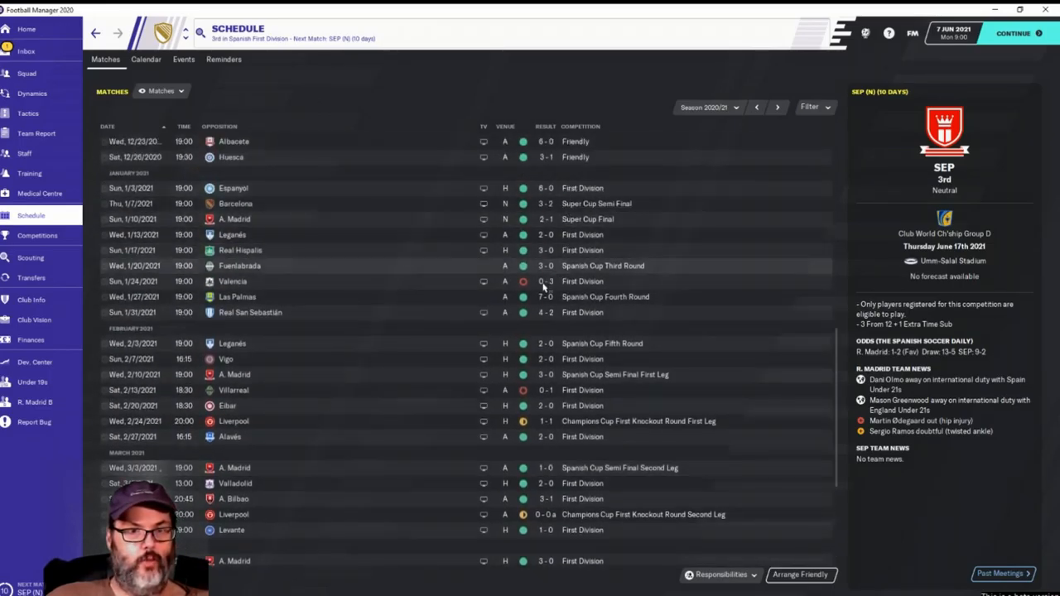
mouse_move(547, 281)
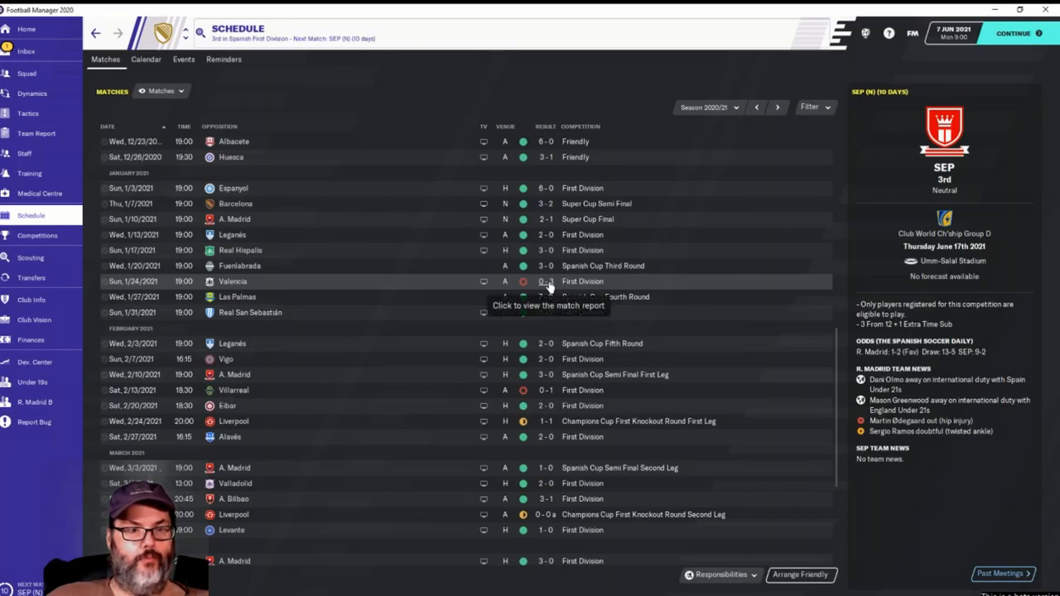
mouse_move(675, 290)
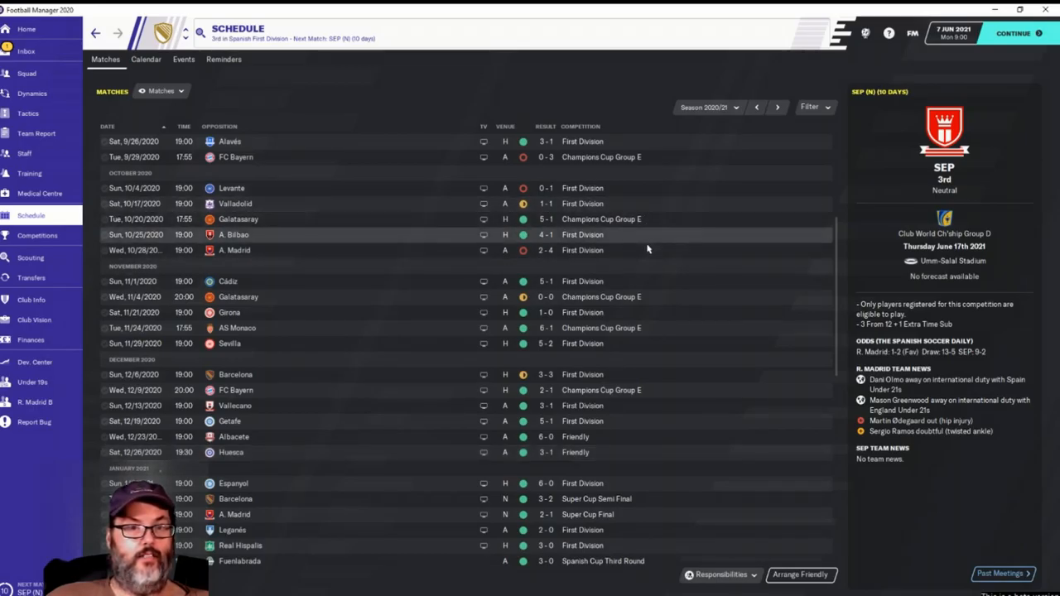
mouse_move(675, 246)
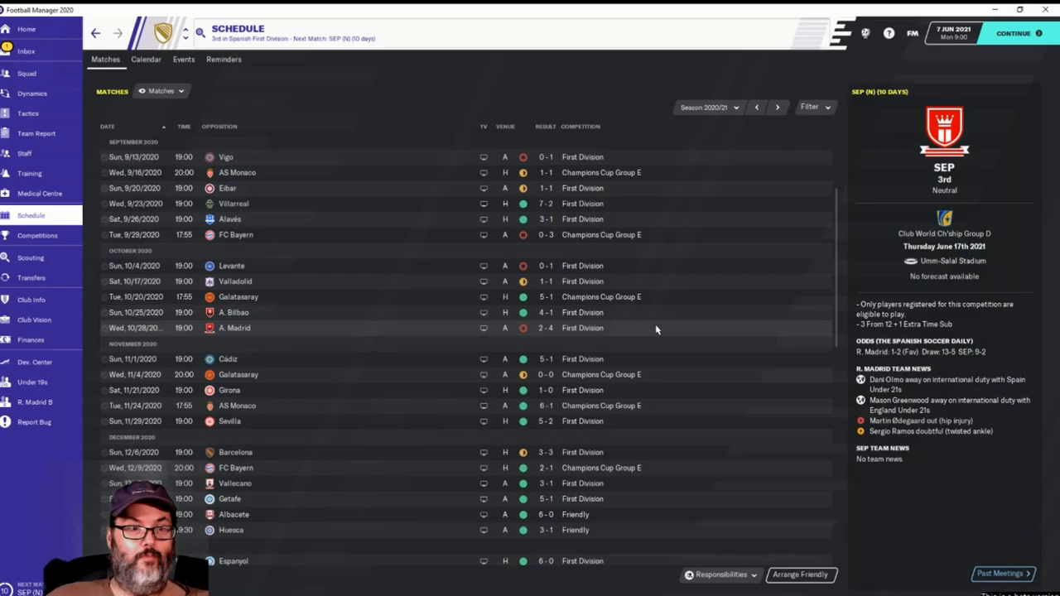
scroll(down, 3)
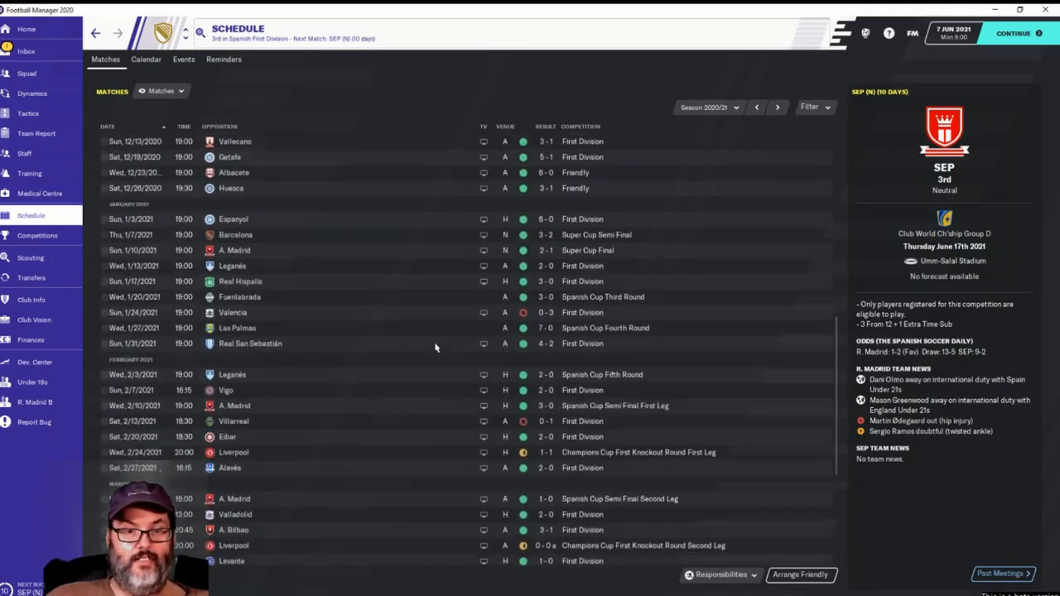
scroll(down, 3)
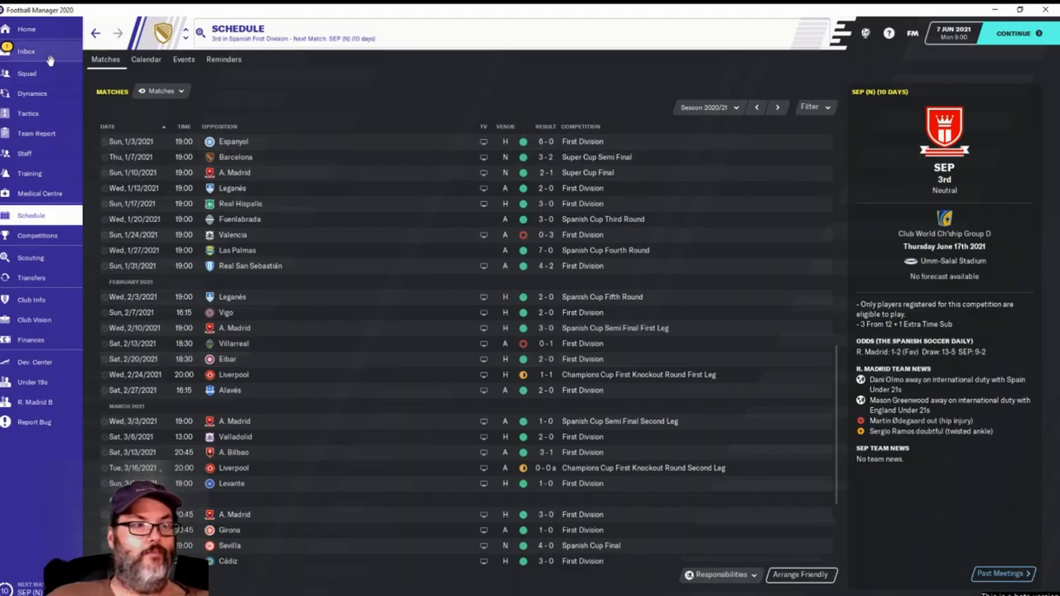
- Return to the Inbox and open the President's meeting request about the head coach's future
click(25, 51)
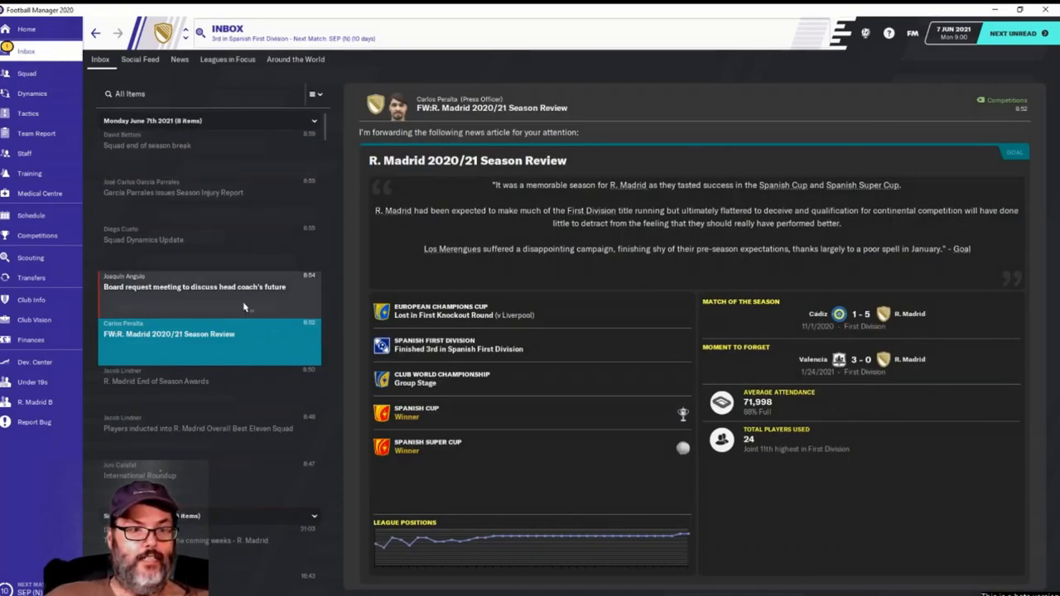
click(207, 287)
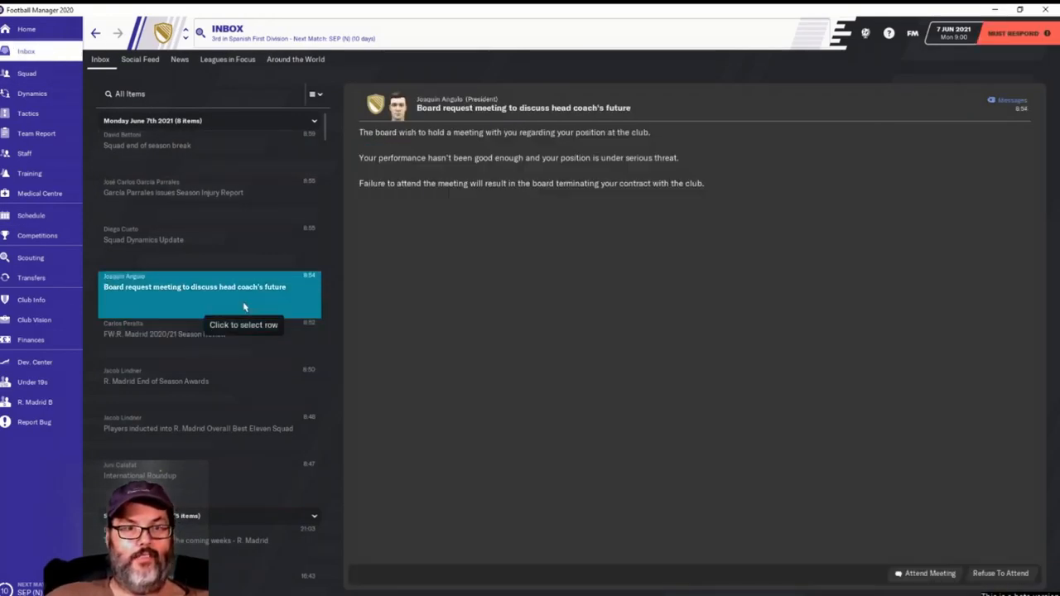
mouse_move(477, 301)
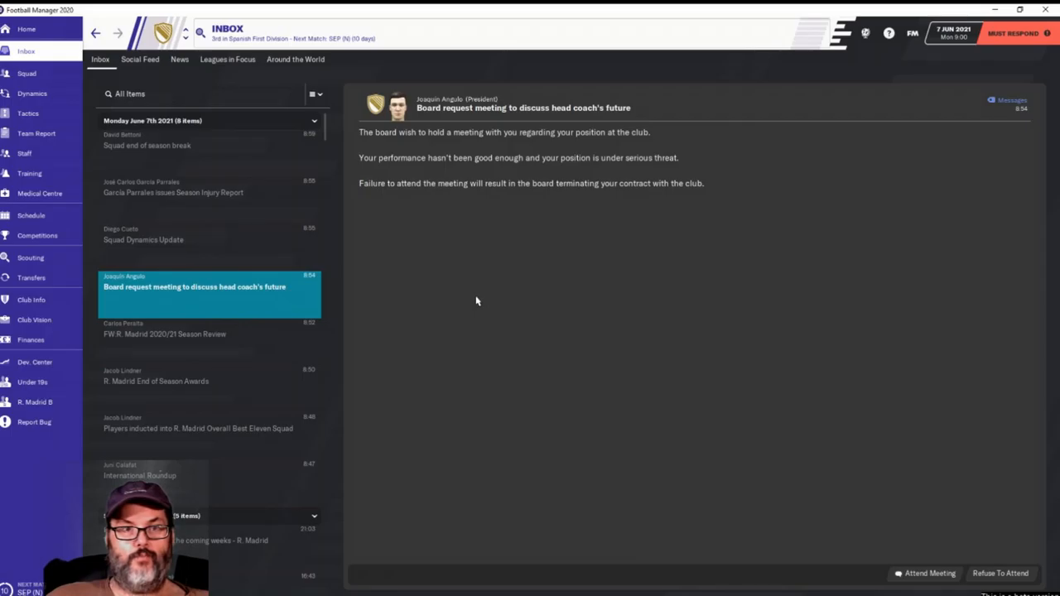
mouse_move(944, 580)
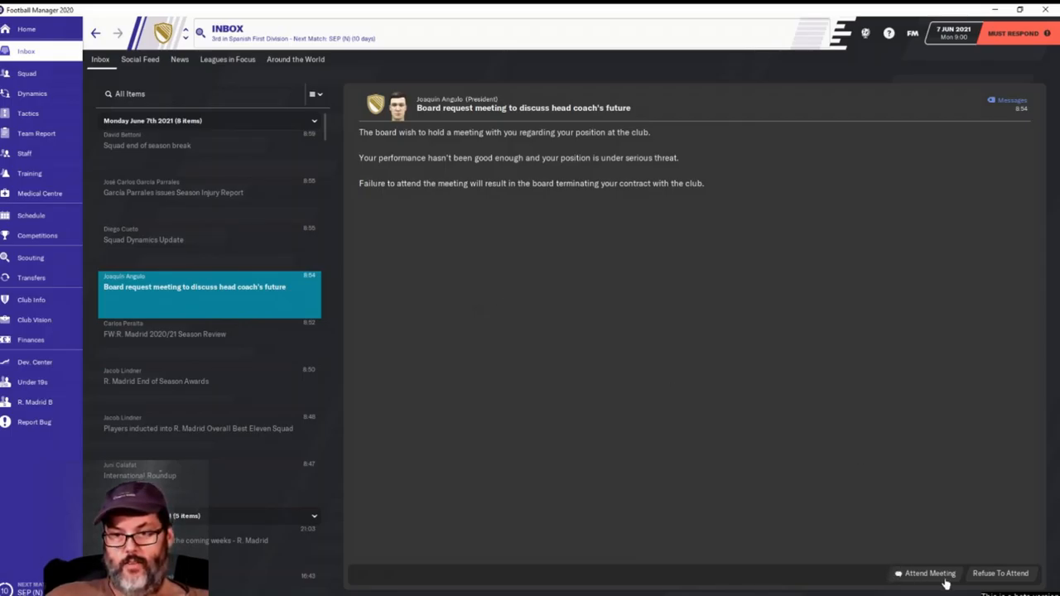
- Attend the board meeting and answer that results look worse than they are
click(929, 573)
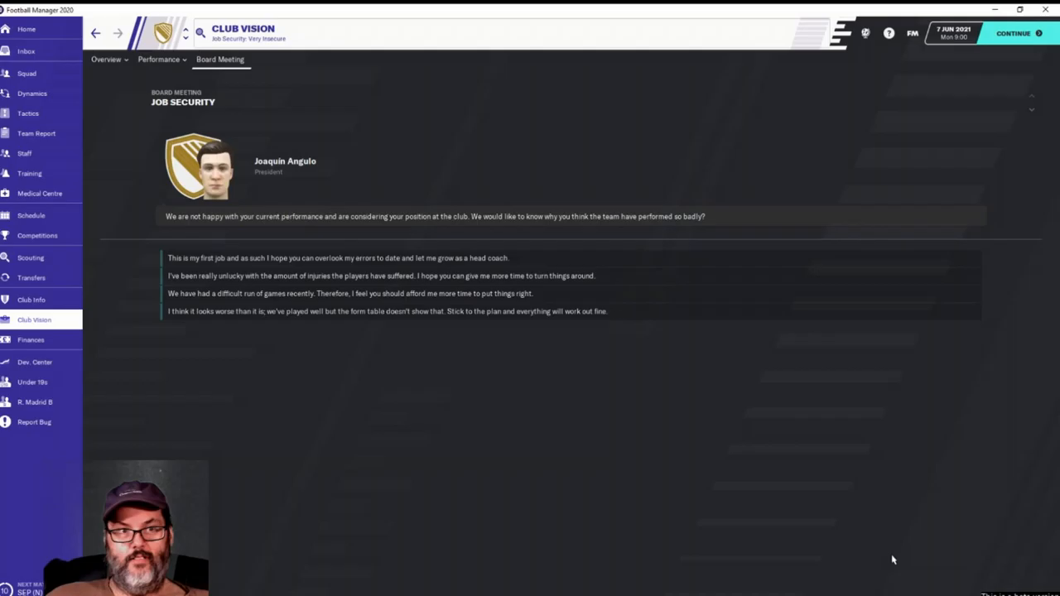
mouse_move(455, 335)
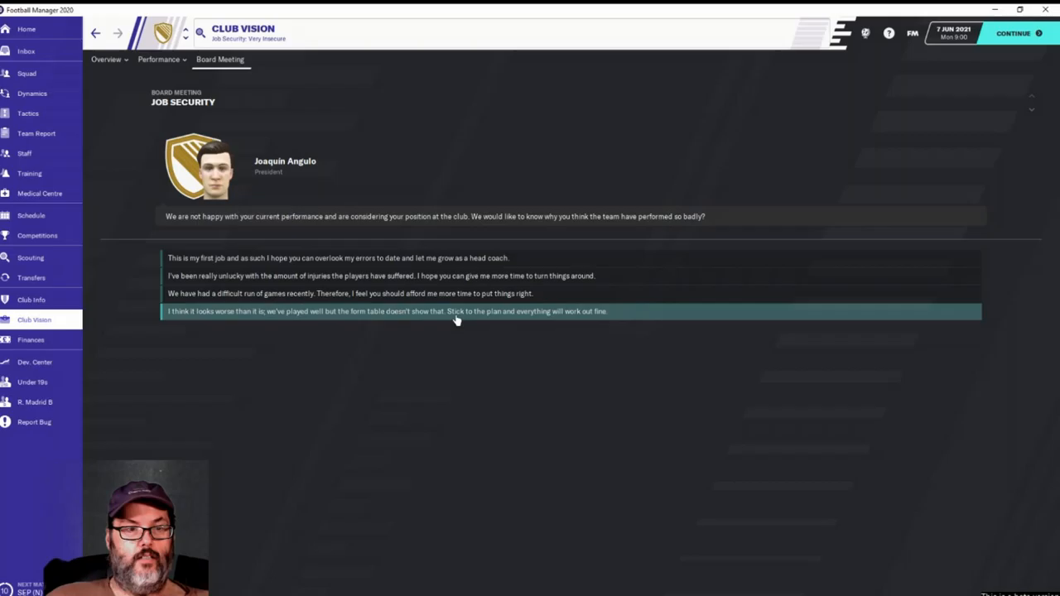
mouse_move(451, 321)
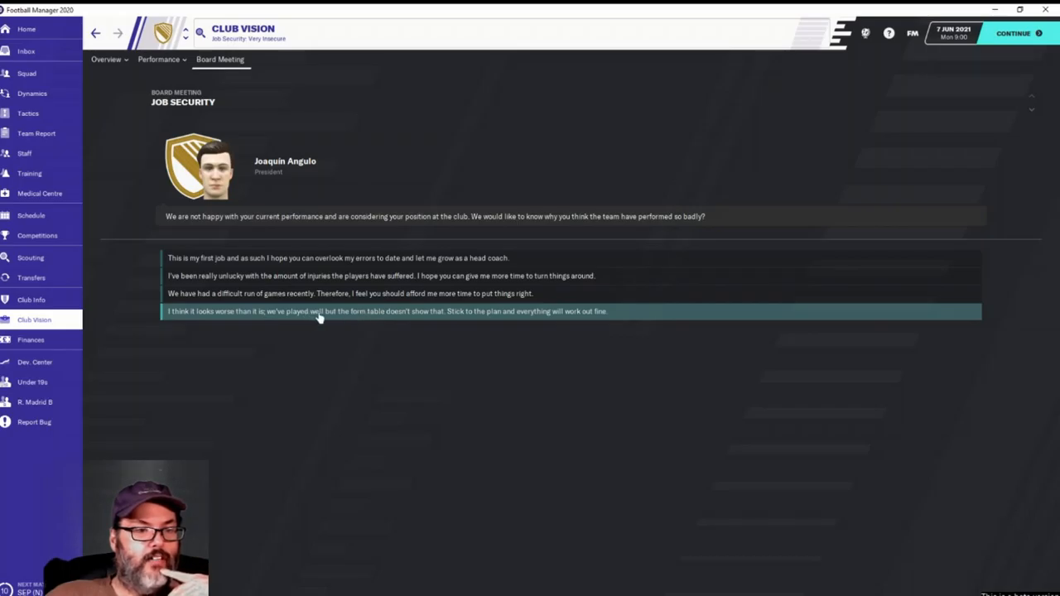
mouse_move(348, 318)
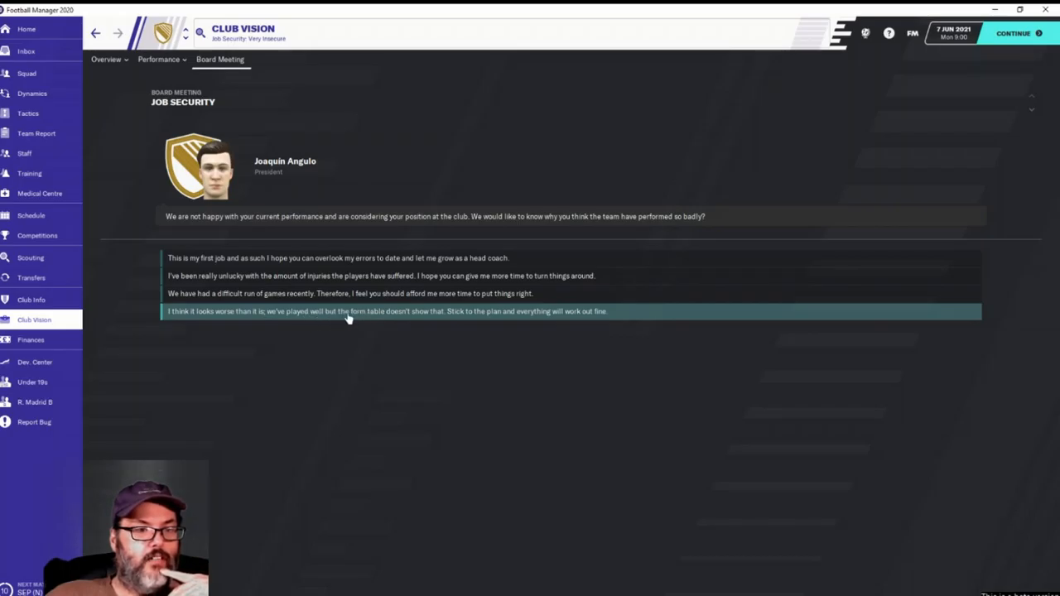
click(387, 311)
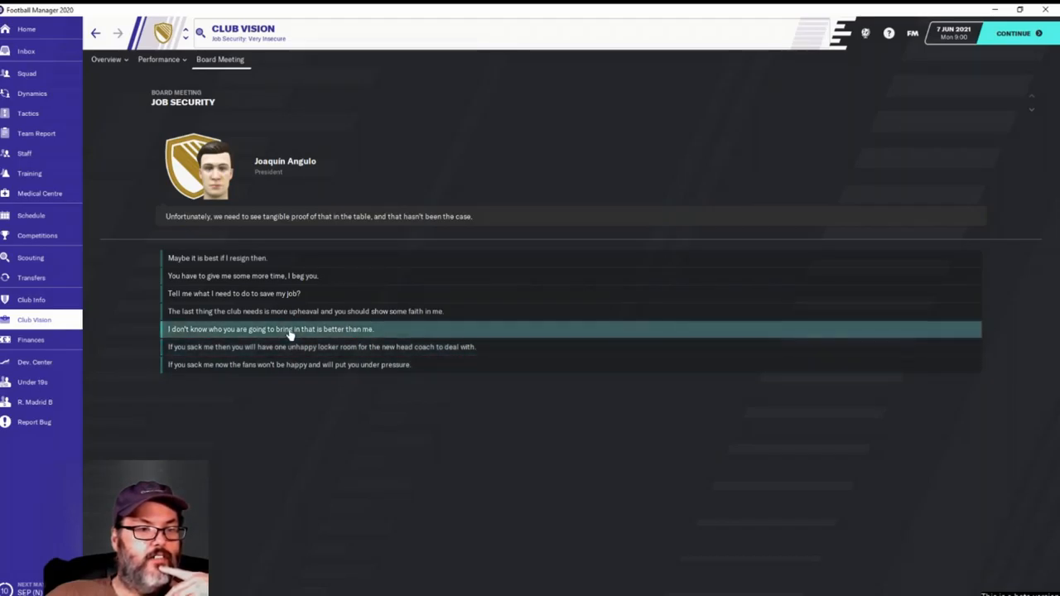
mouse_move(271, 310)
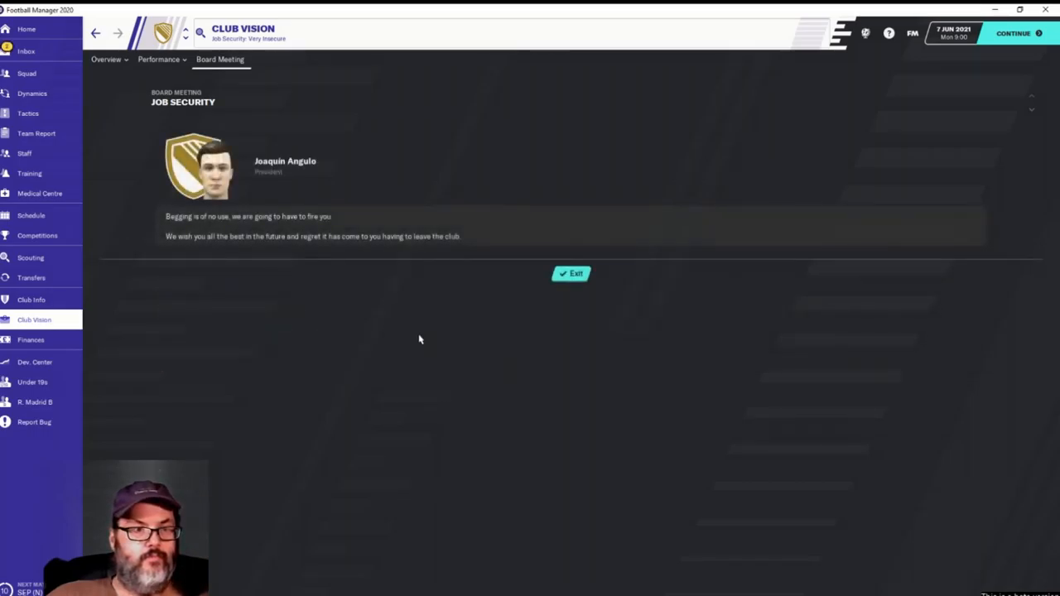
mouse_move(387, 323)
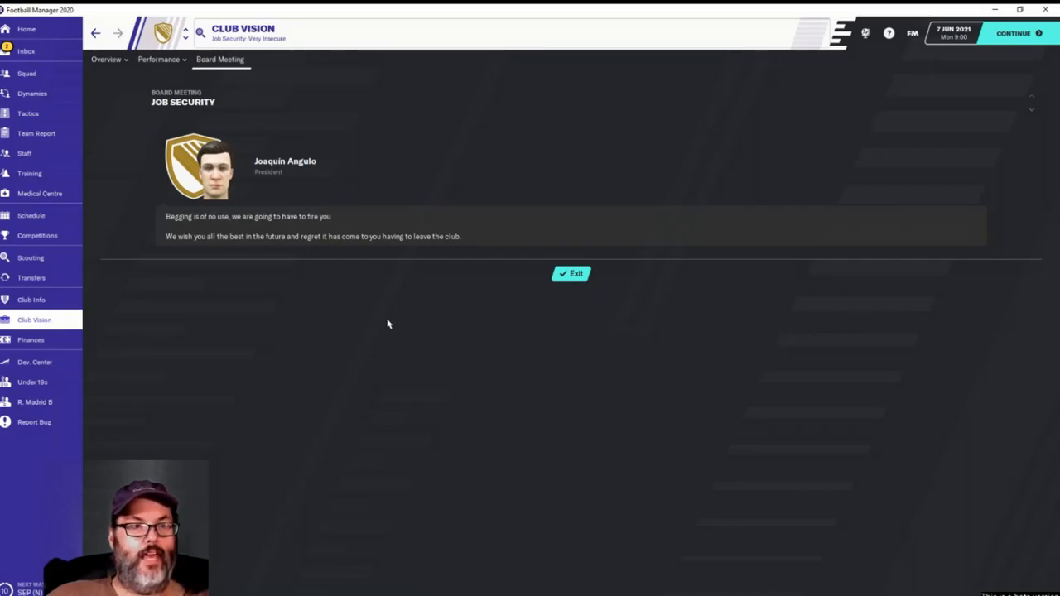
mouse_move(539, 284)
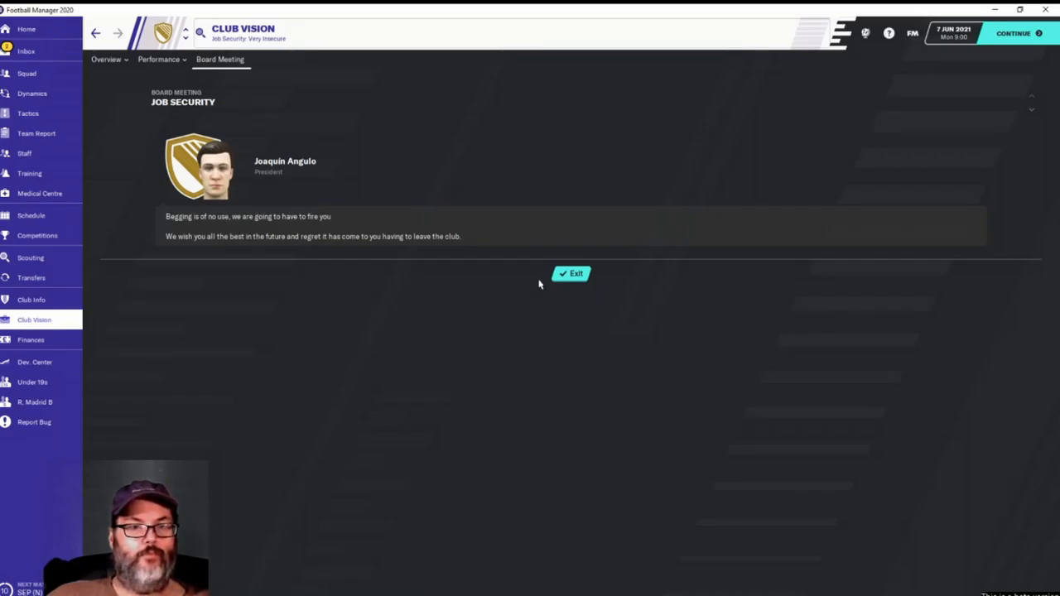
- Exit the concluded board meeting to reach the sacking article
click(571, 274)
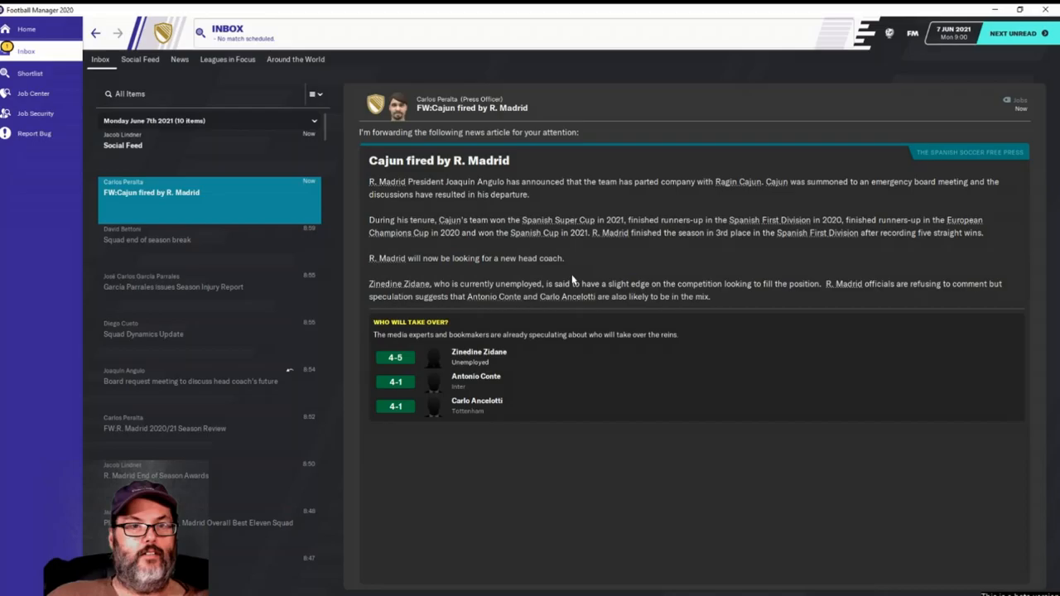
mouse_move(564, 280)
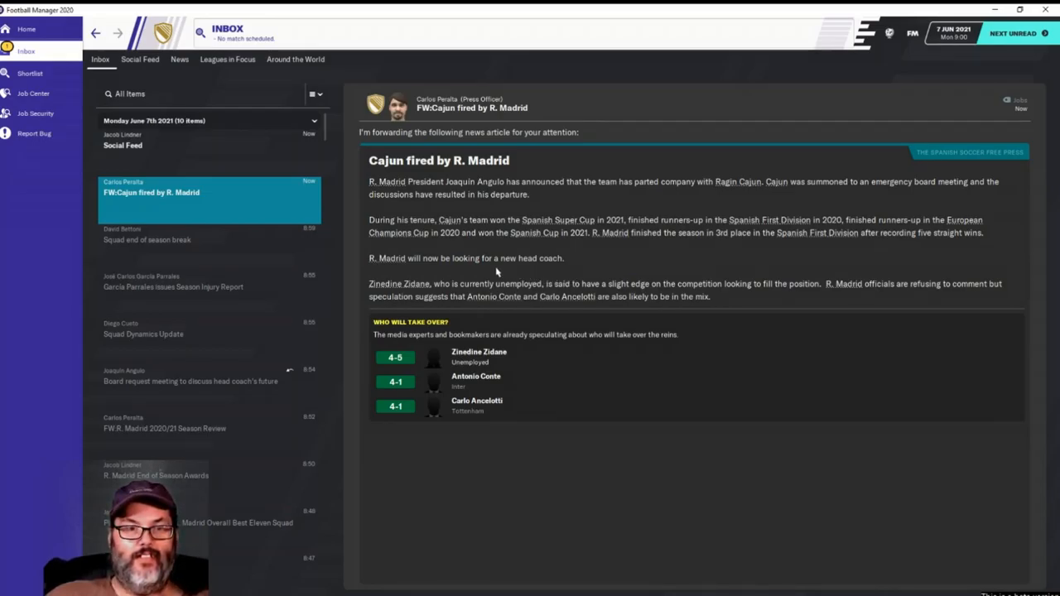
mouse_move(564, 205)
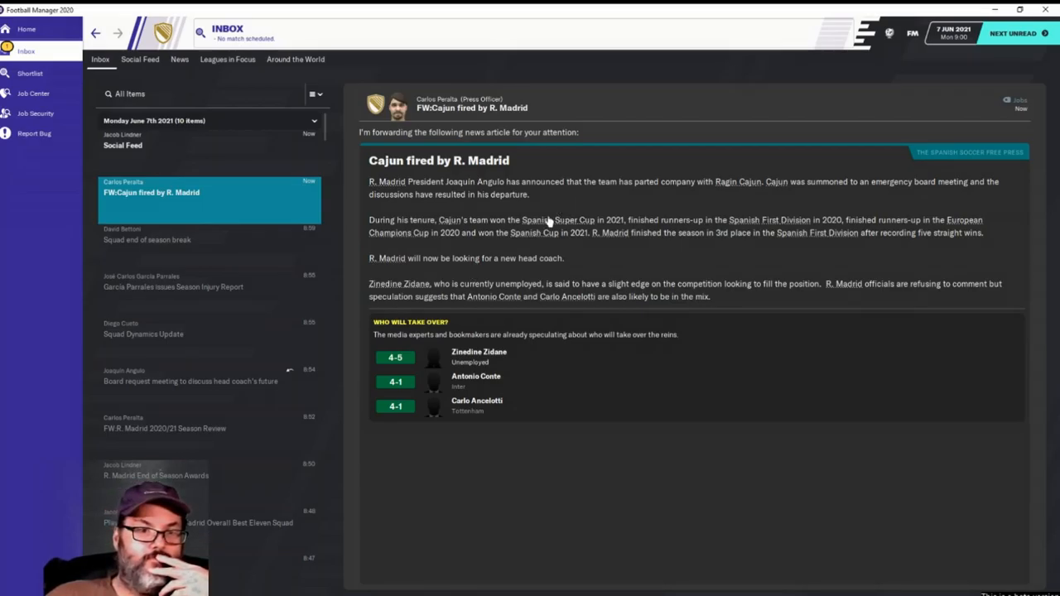
mouse_move(639, 260)
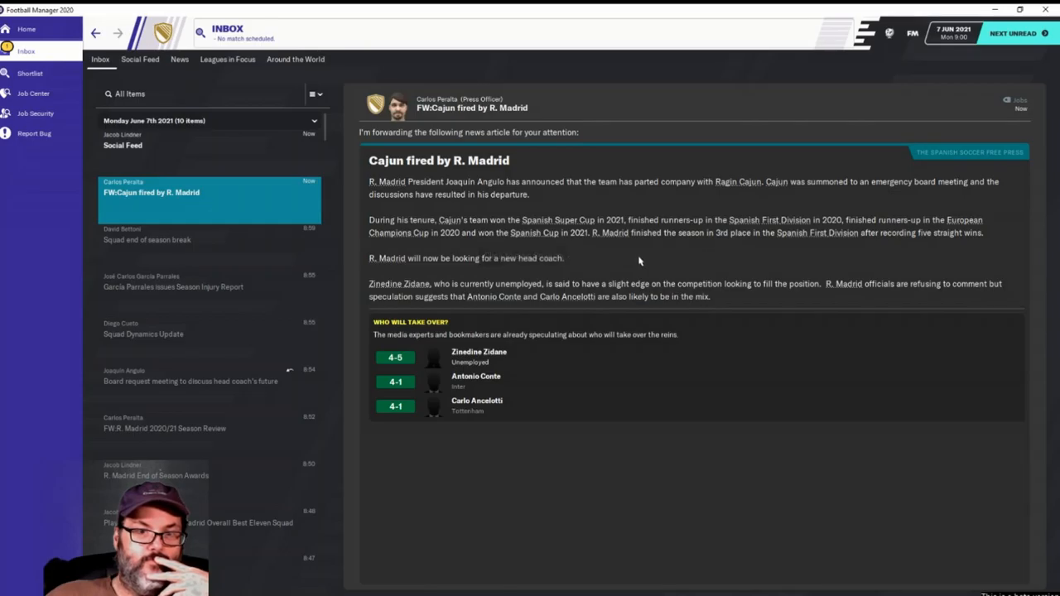
mouse_move(627, 266)
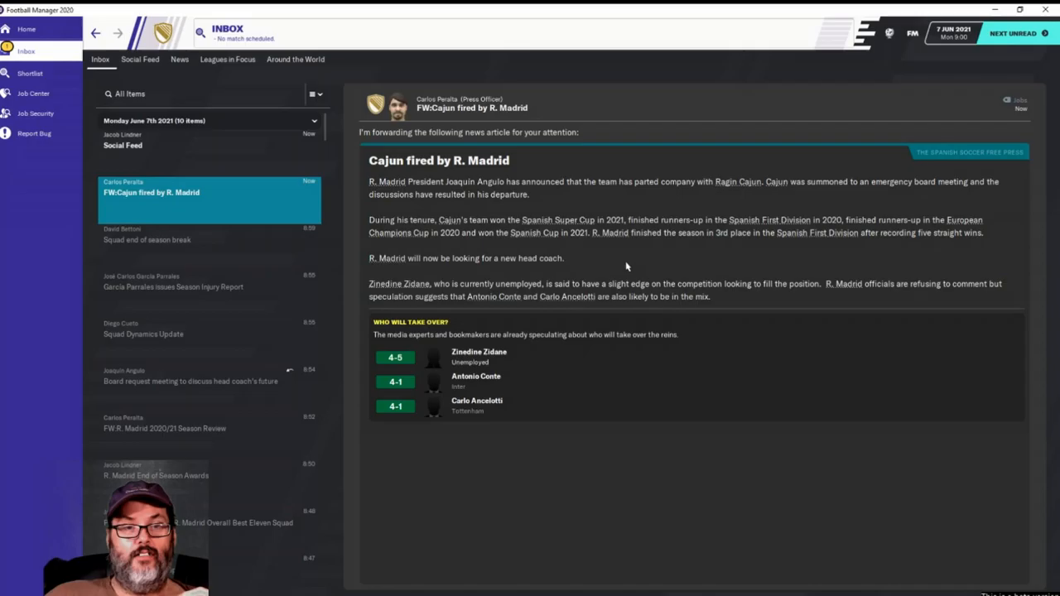
mouse_move(627, 312)
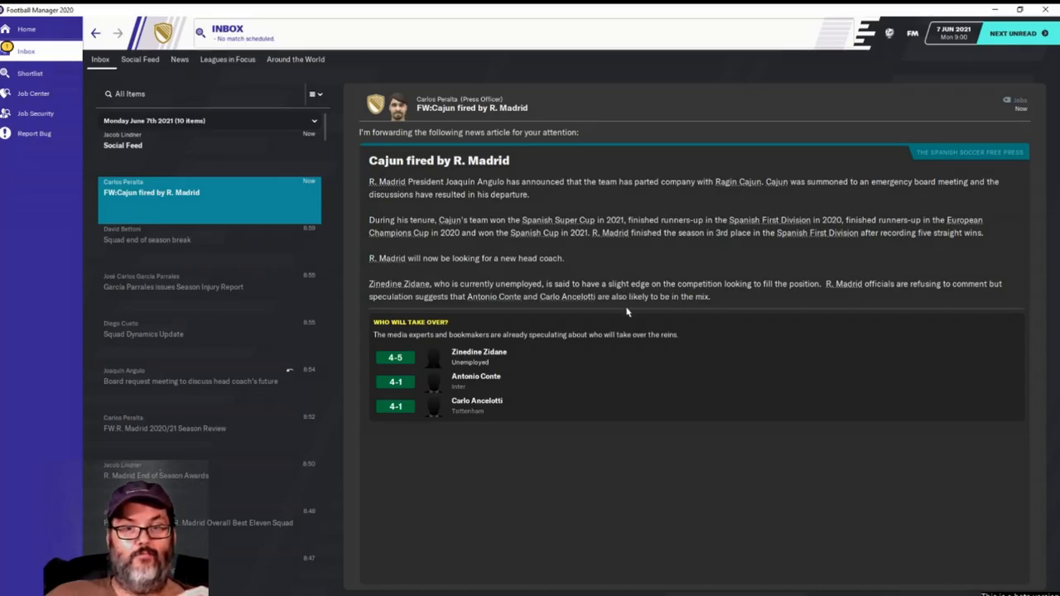
mouse_move(810, 319)
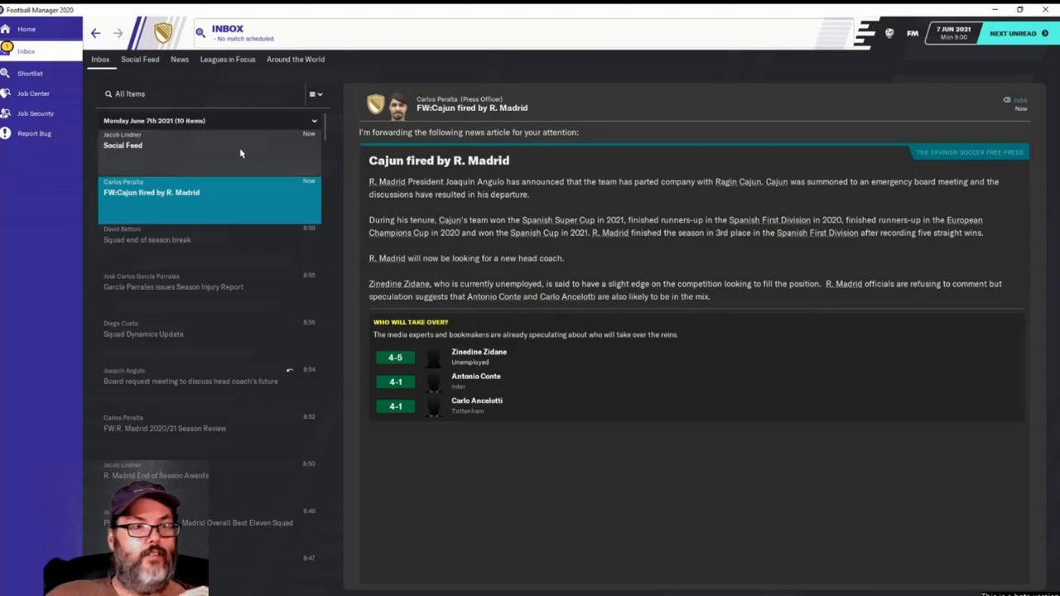
- Open the assistant's Social Feed message and accept its follow and unfollow suggestions
click(207, 145)
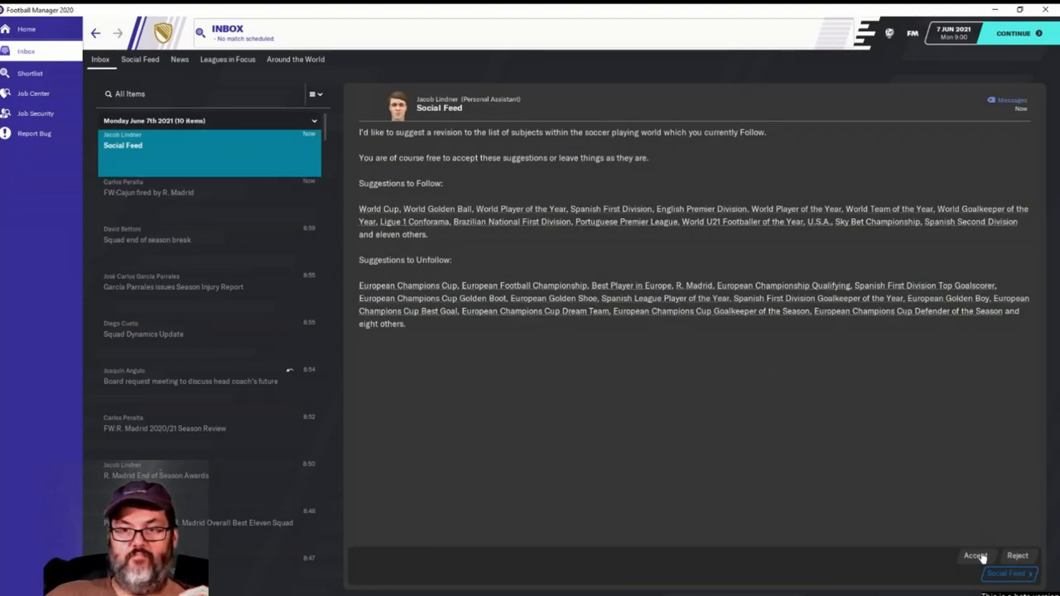
click(976, 556)
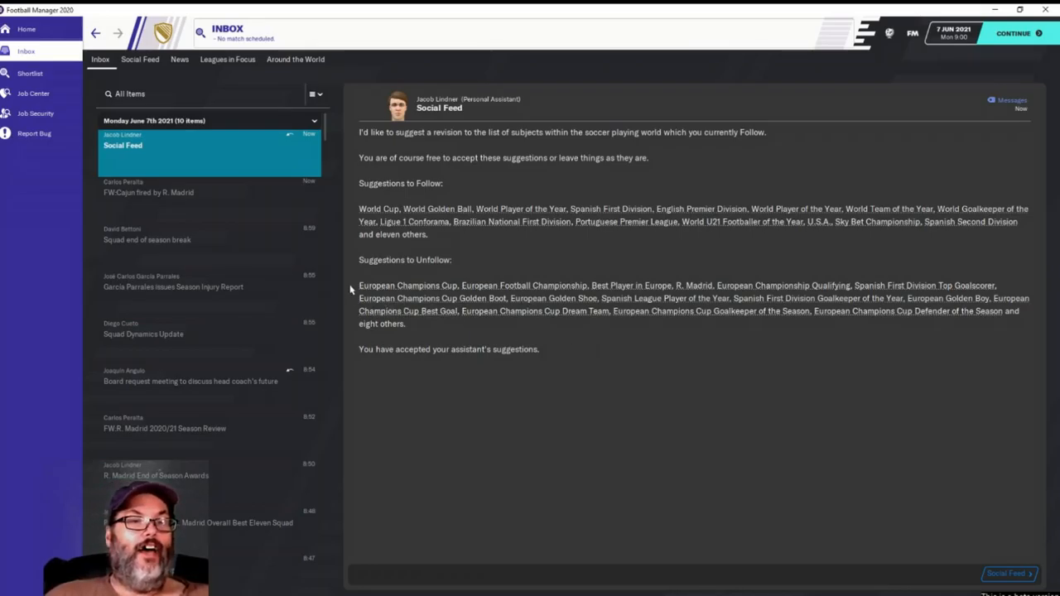
mouse_move(617, 377)
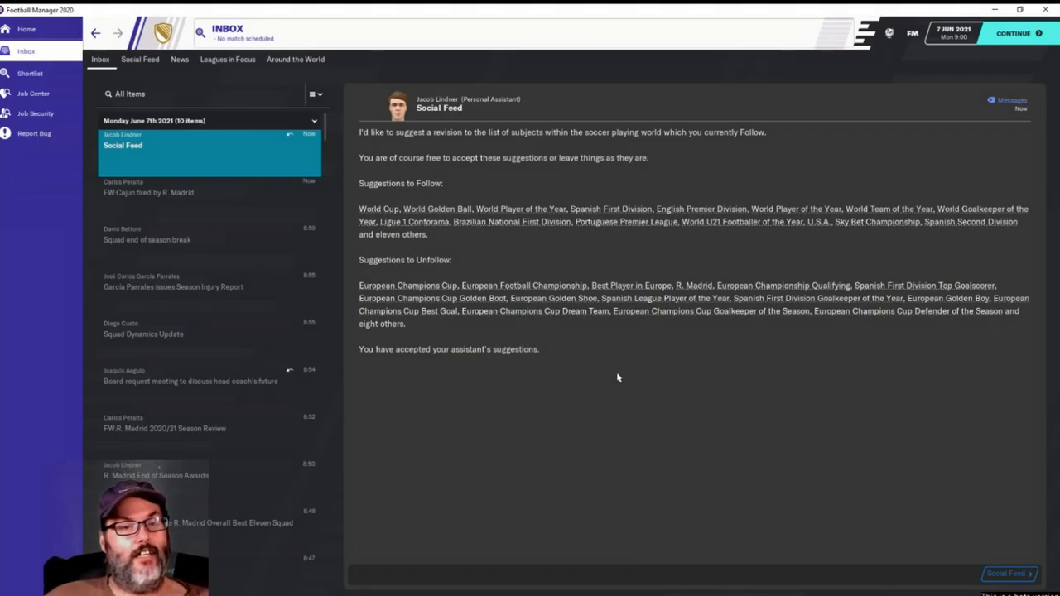
mouse_move(563, 357)
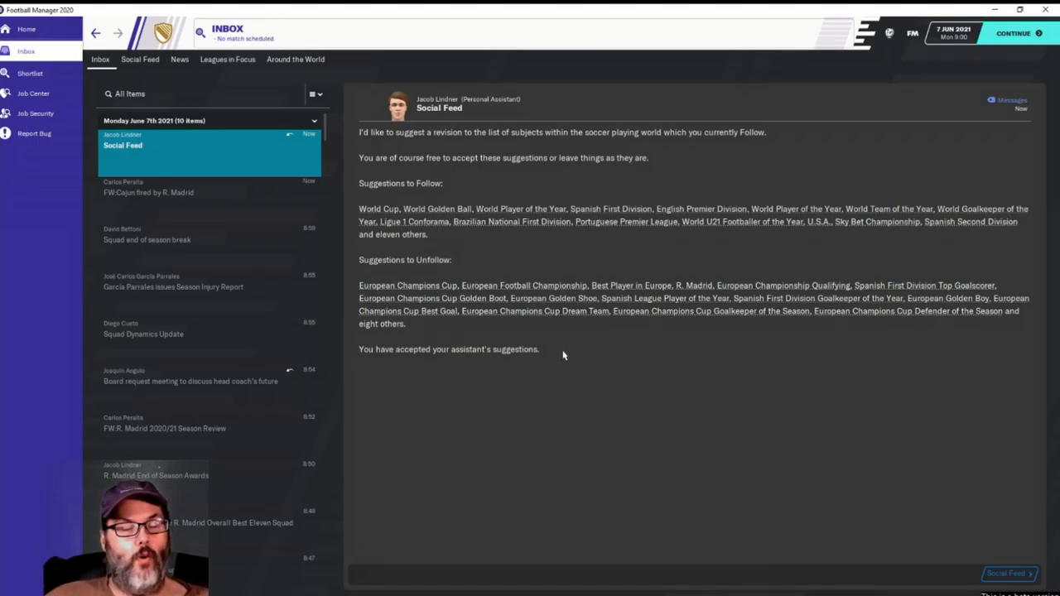